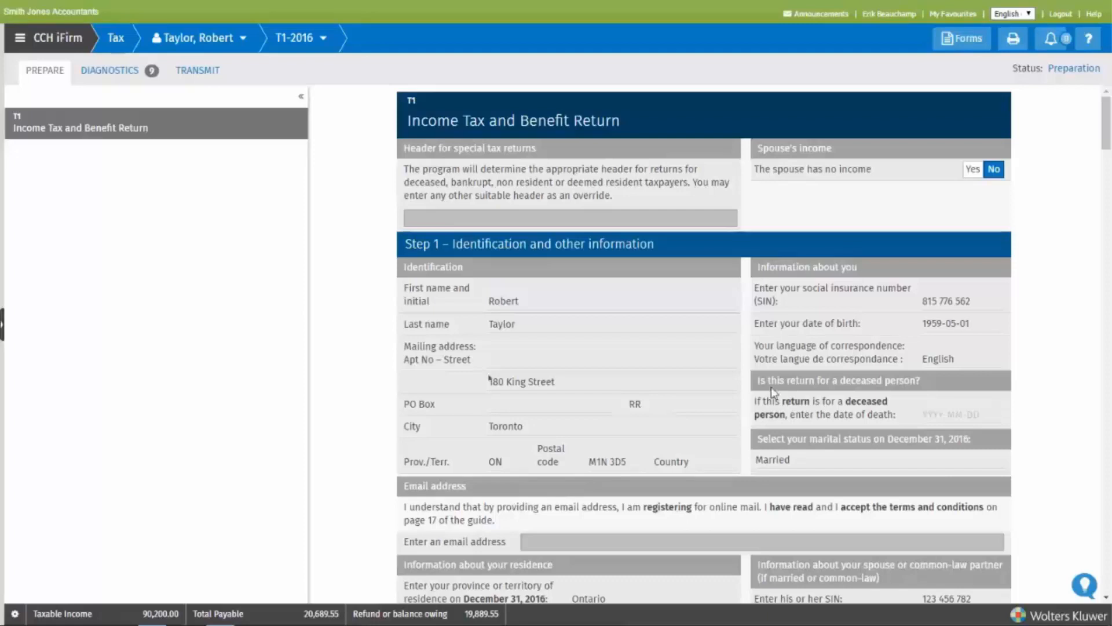
scroll("down", 3)
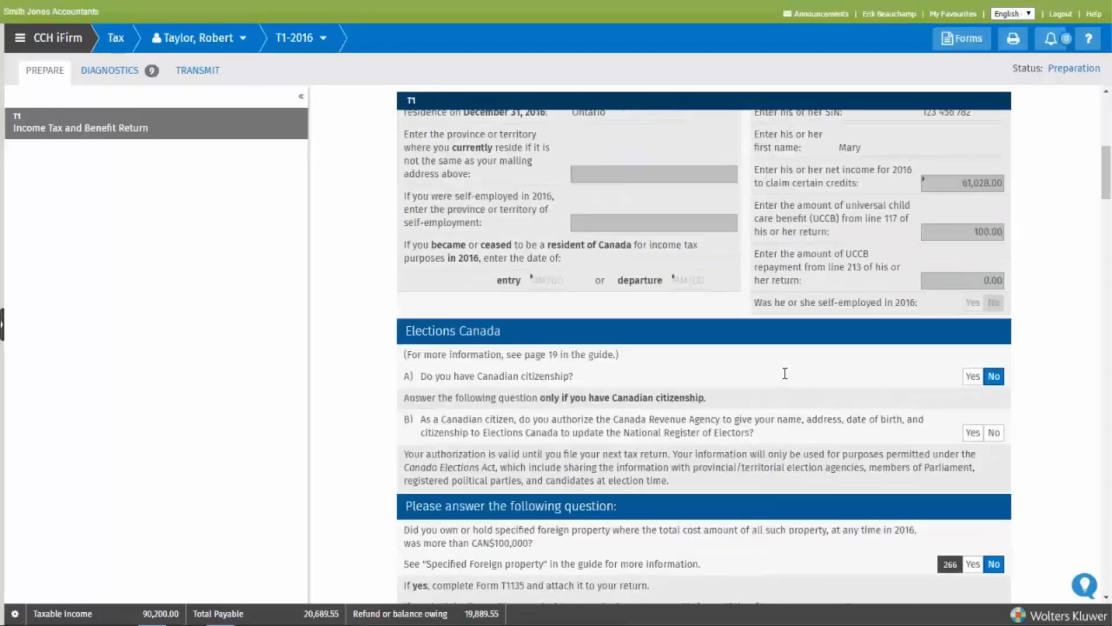
scroll("down", 3)
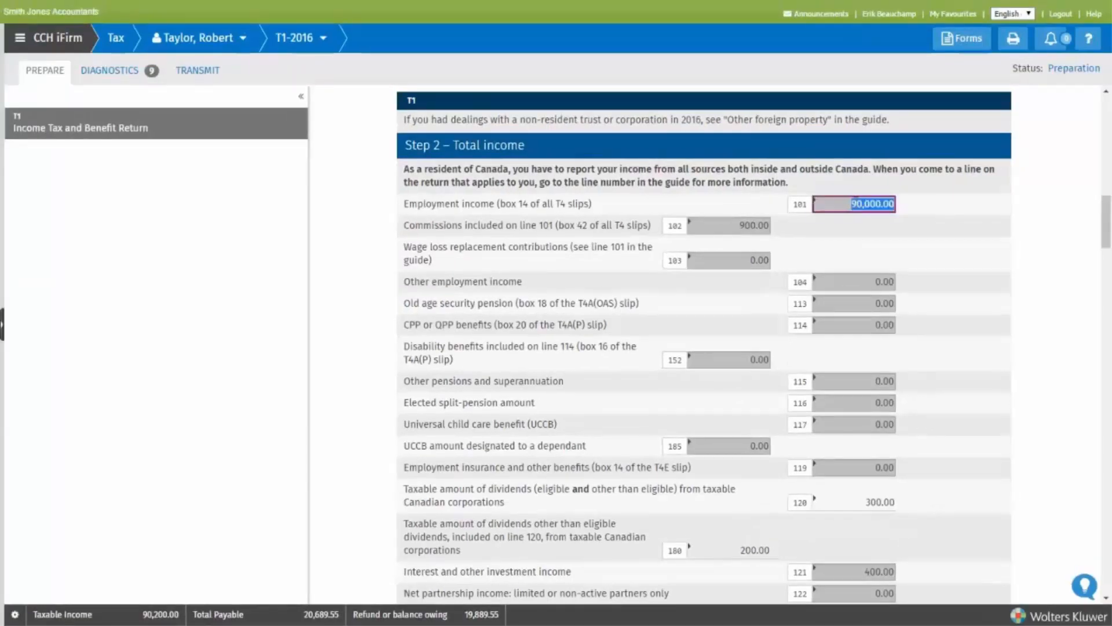
Bring up the tracing options for the $90,000 line 101 amount
right_click(862, 203)
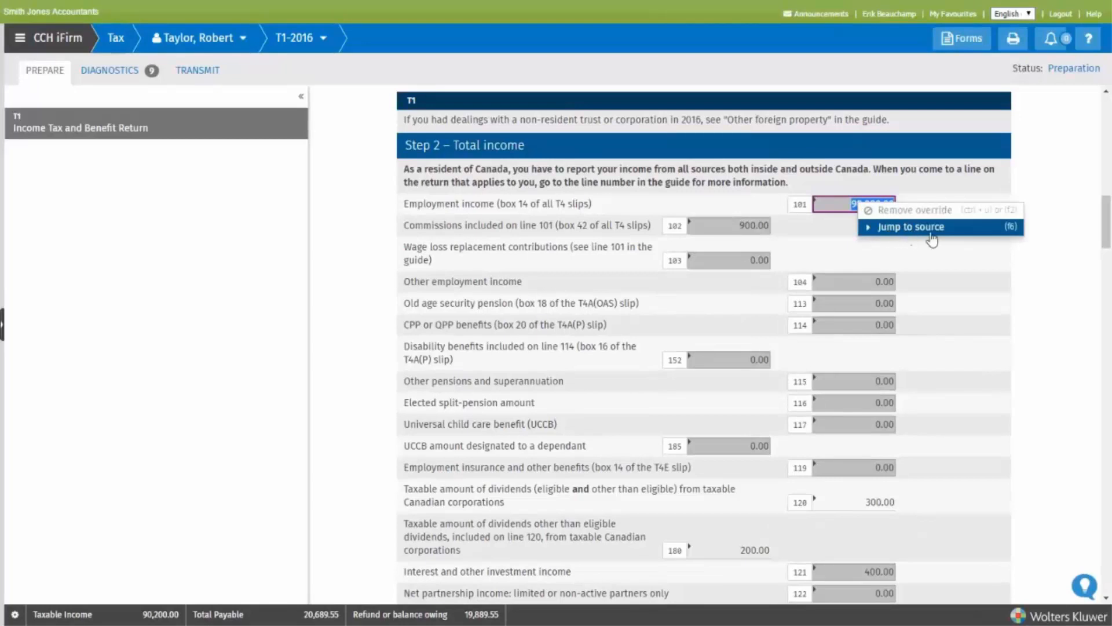
mouse_move(998, 237)
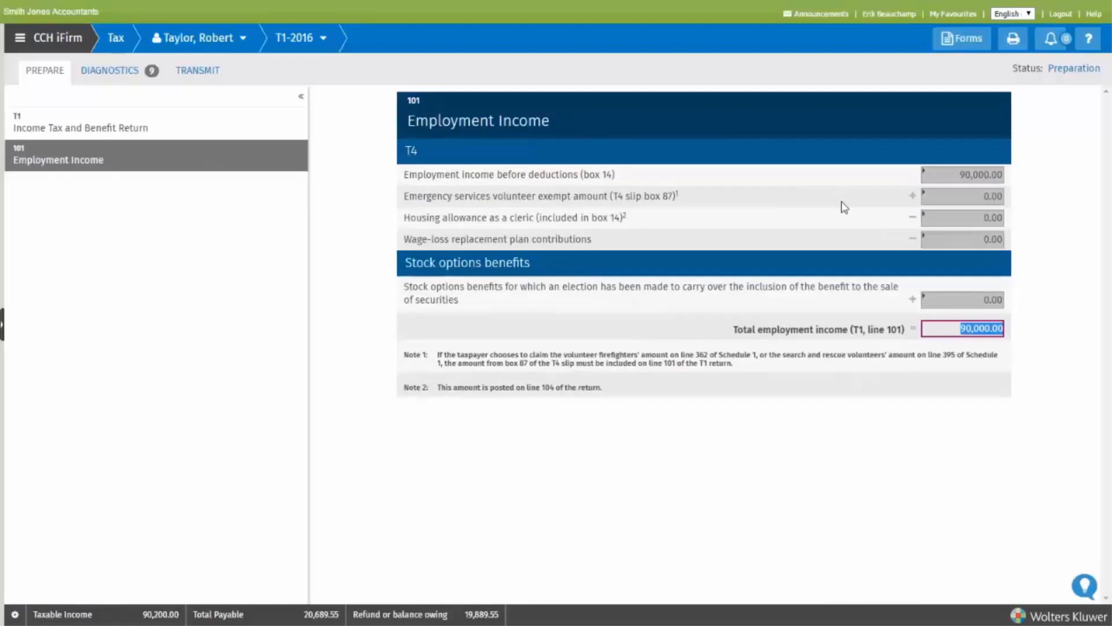
mouse_move(844, 219)
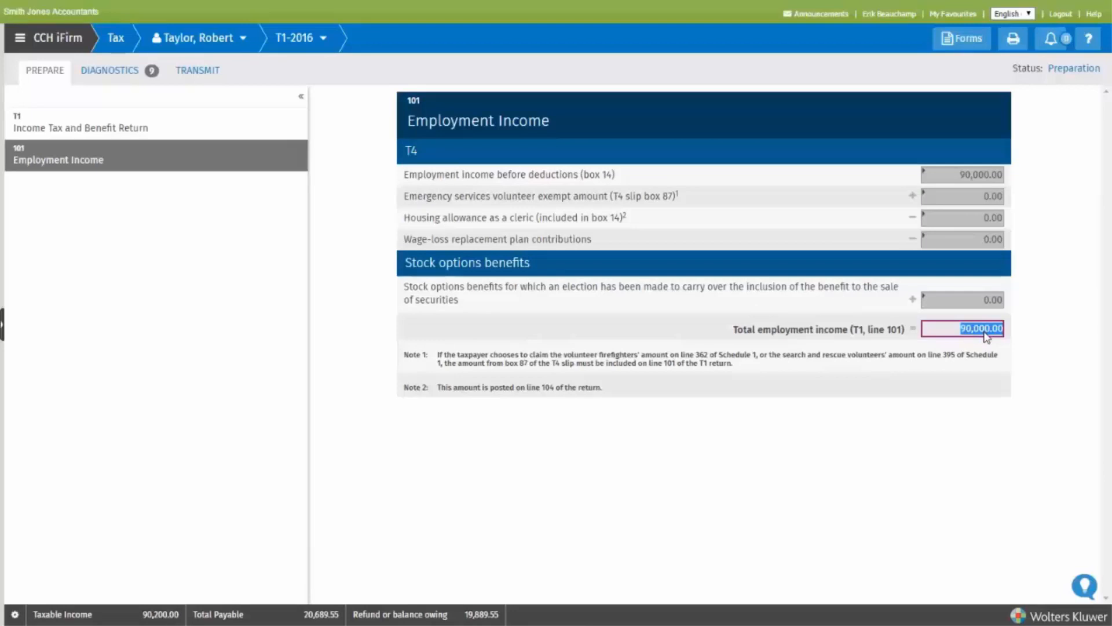
mouse_move(939, 175)
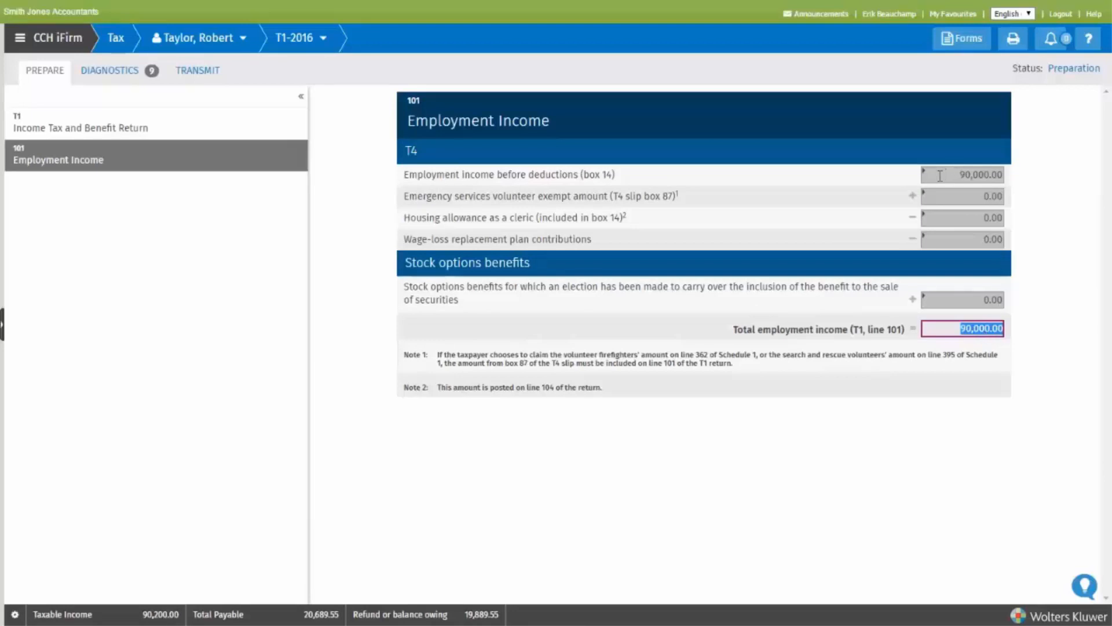
Trace the box 14 $90,000 to Microsoft Corp's T4 slip
right_click(962, 174)
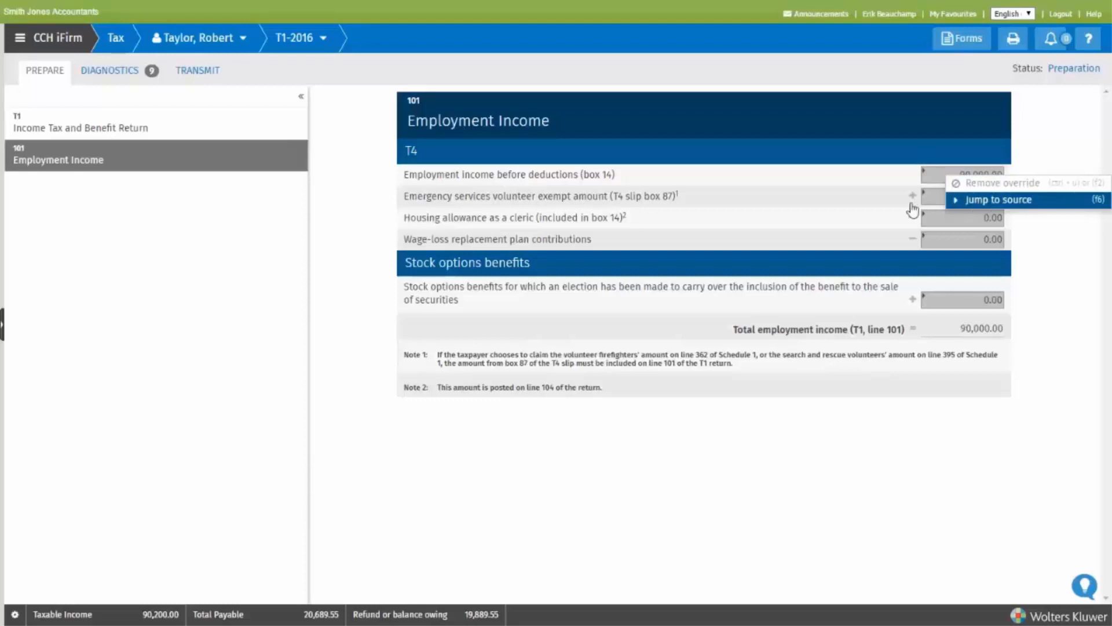
left_click(998, 200)
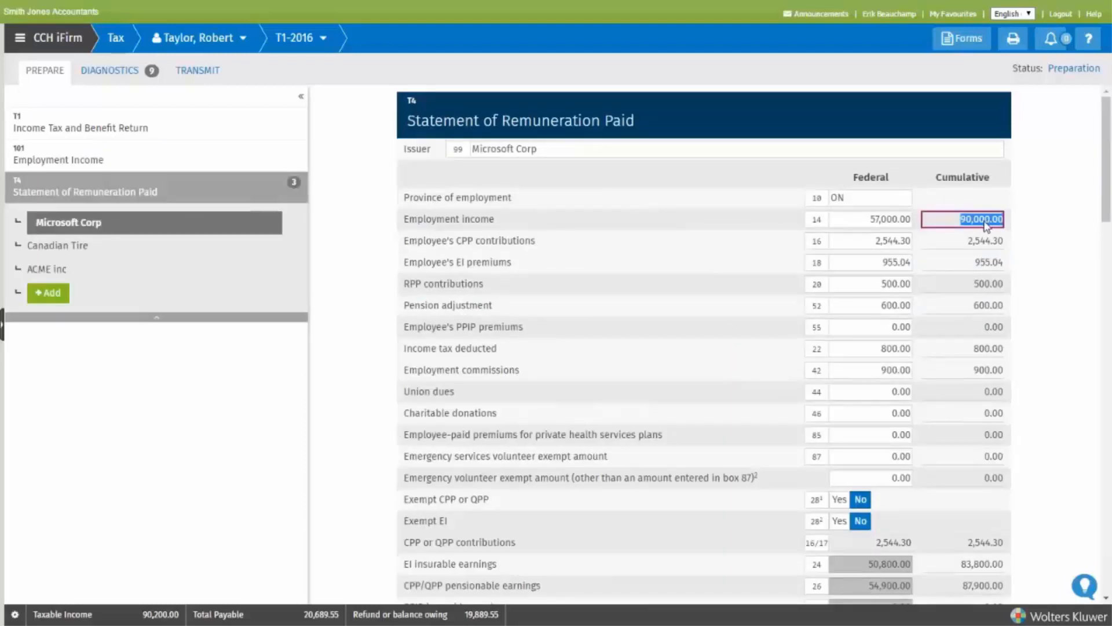
mouse_move(220, 158)
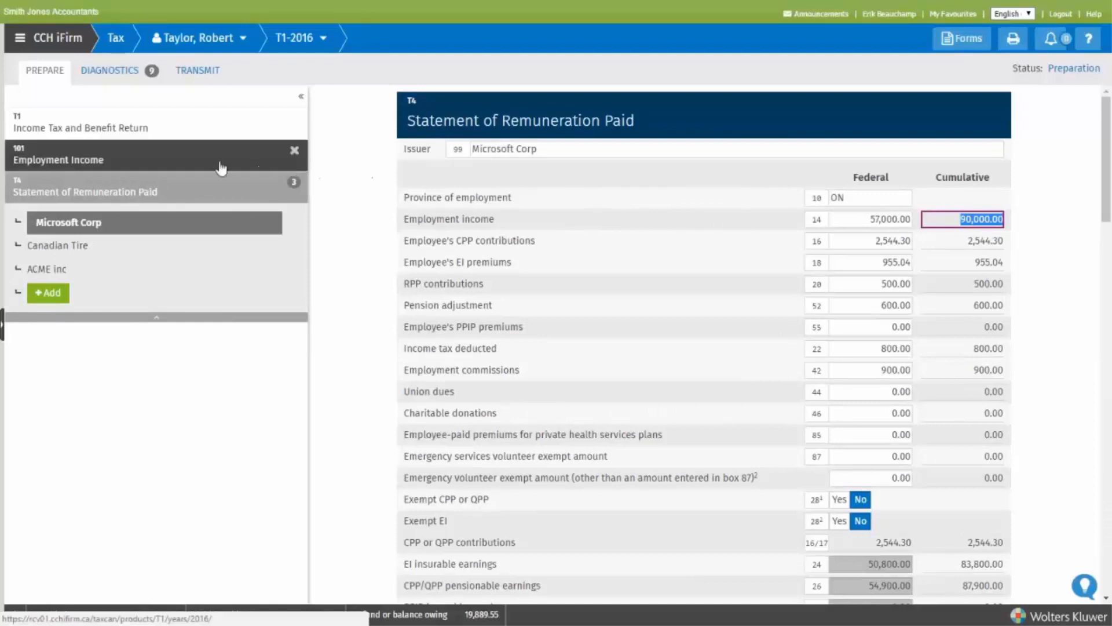